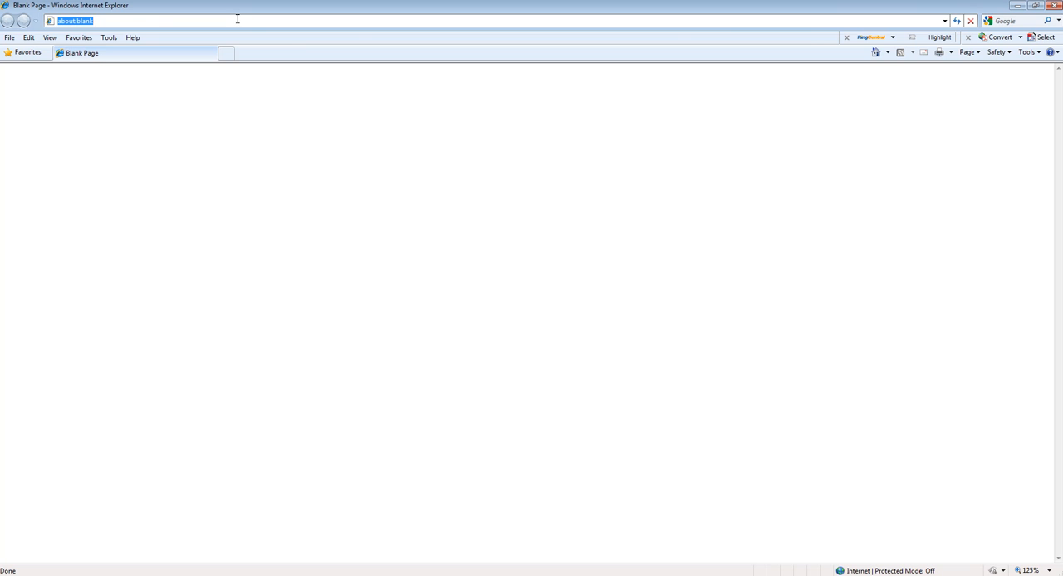
Log in to the DVR web service at 192.168.1.234:99 as admin with the password
type("http://192.168.1.234:99/")
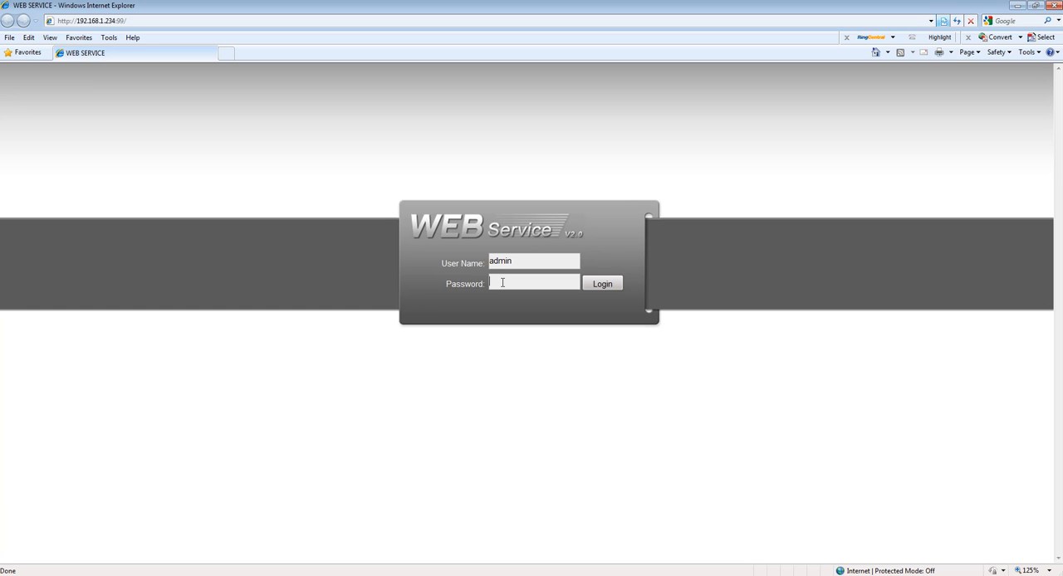
type("••")
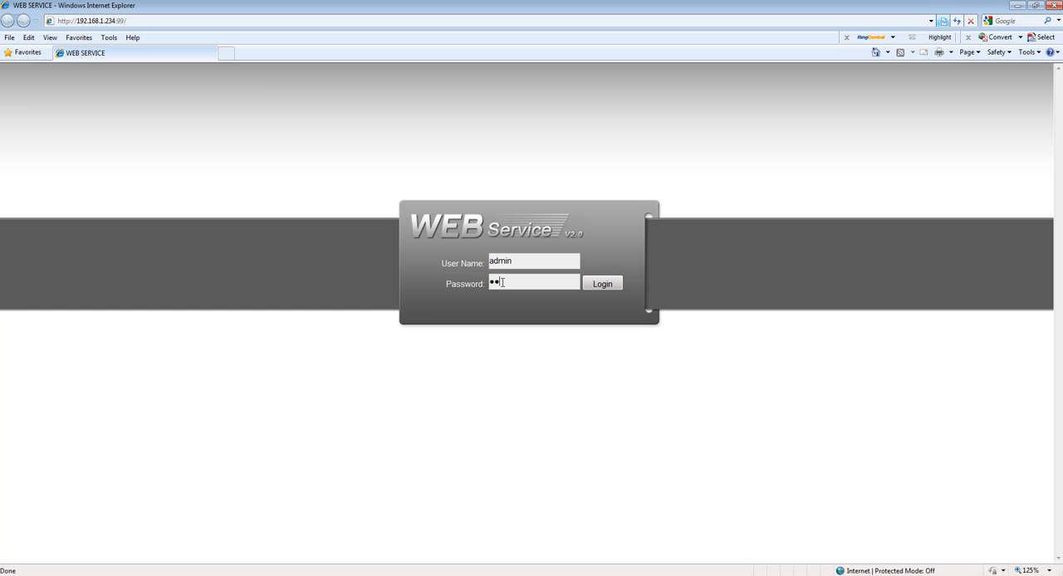
left_click(602, 283)
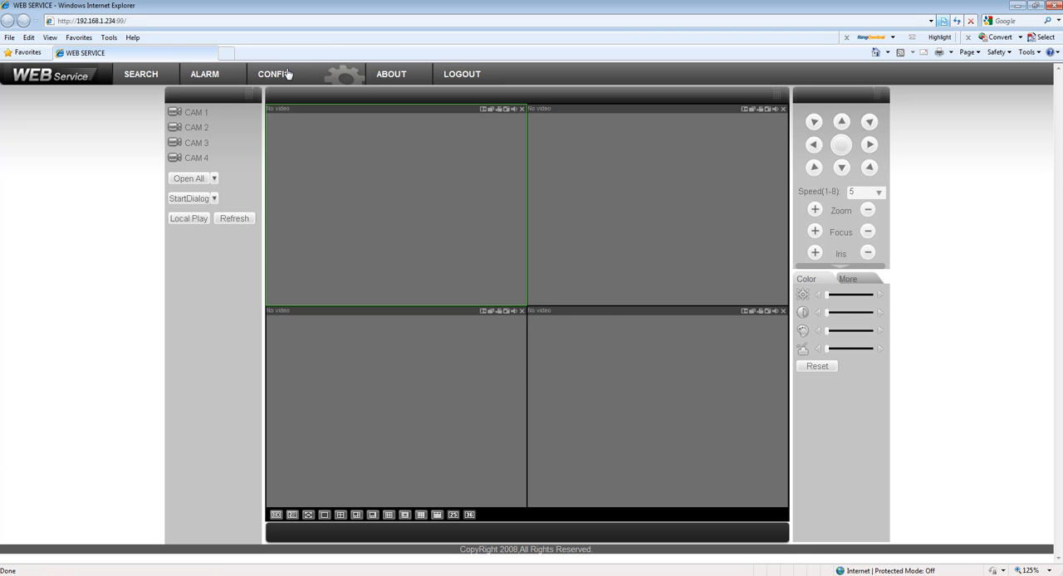
Go to CONFIG and open the Encode settings for Channel 01
left_click(275, 73)
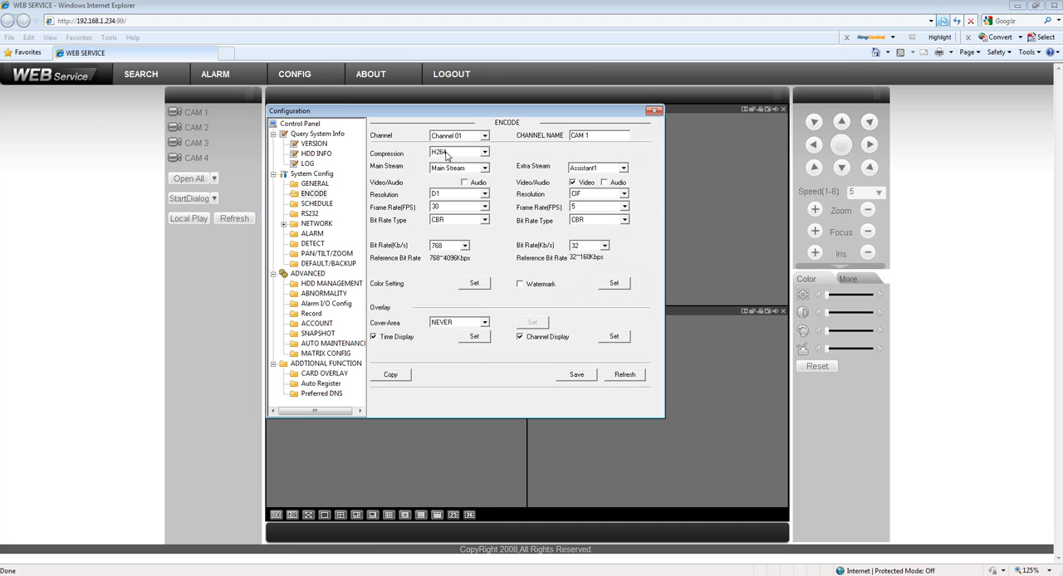
Tick Audio for Channel 01's main stream, then browse Channel 02's and 03's encode settings
left_click(462, 181)
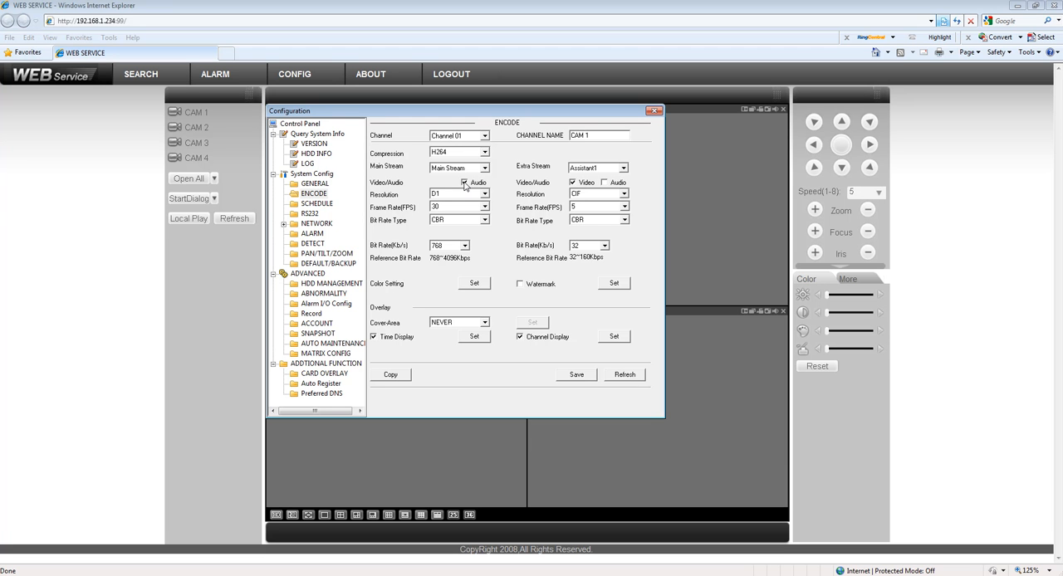
left_click(483, 135)
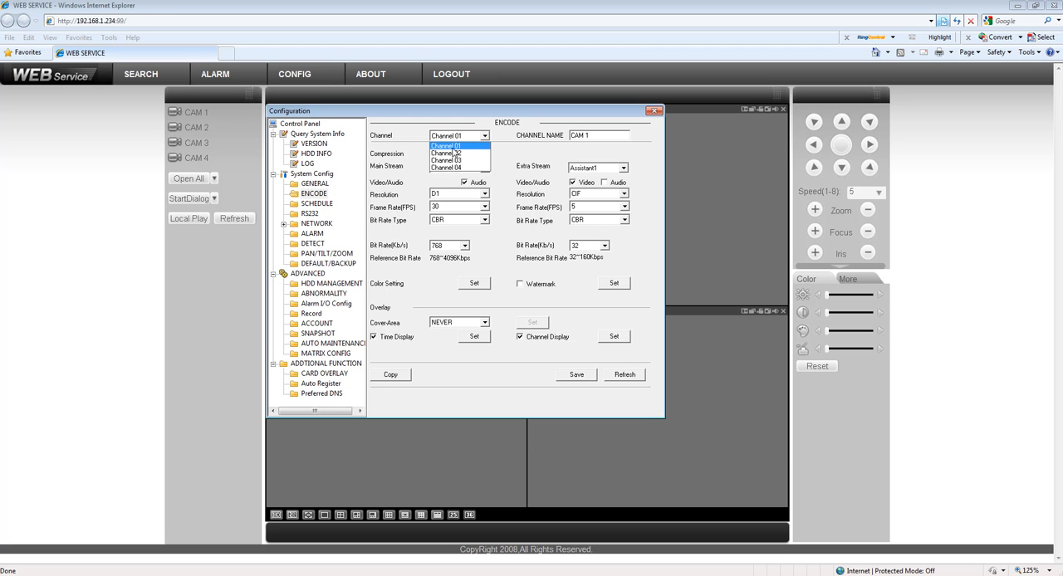
left_click(446, 153)
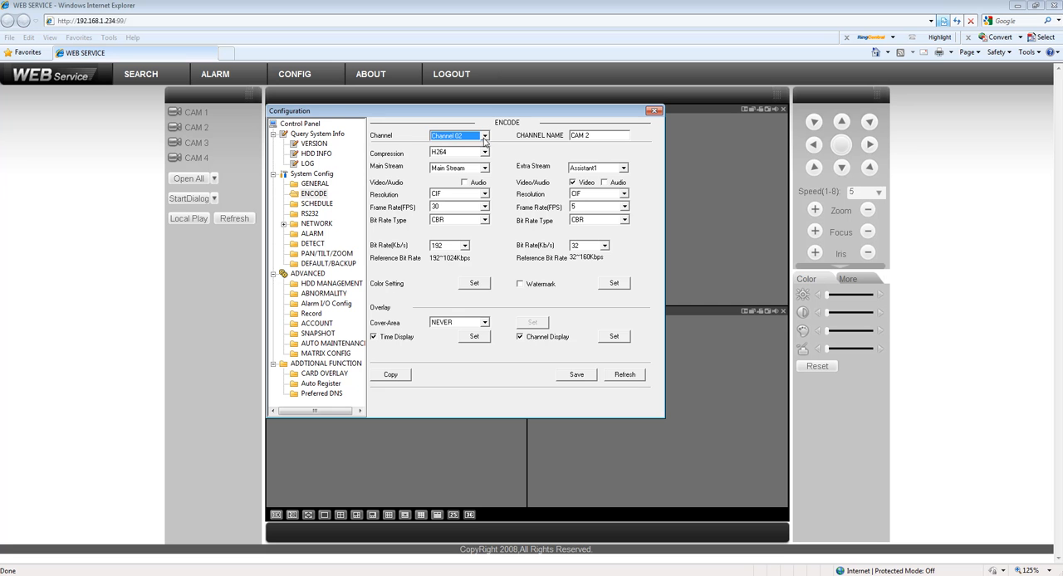
left_click(459, 136)
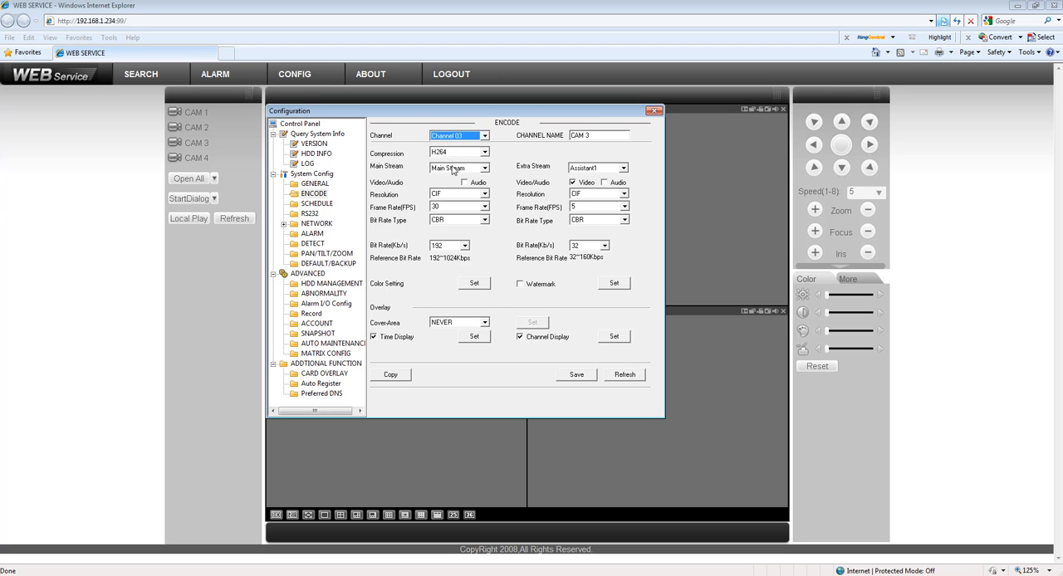
mouse_move(447, 215)
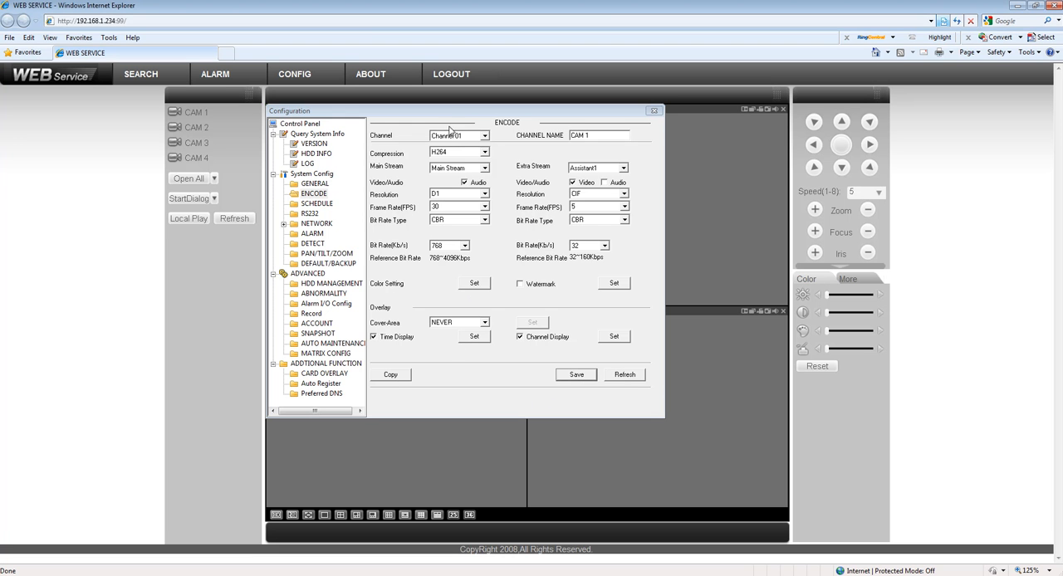
mouse_move(609, 187)
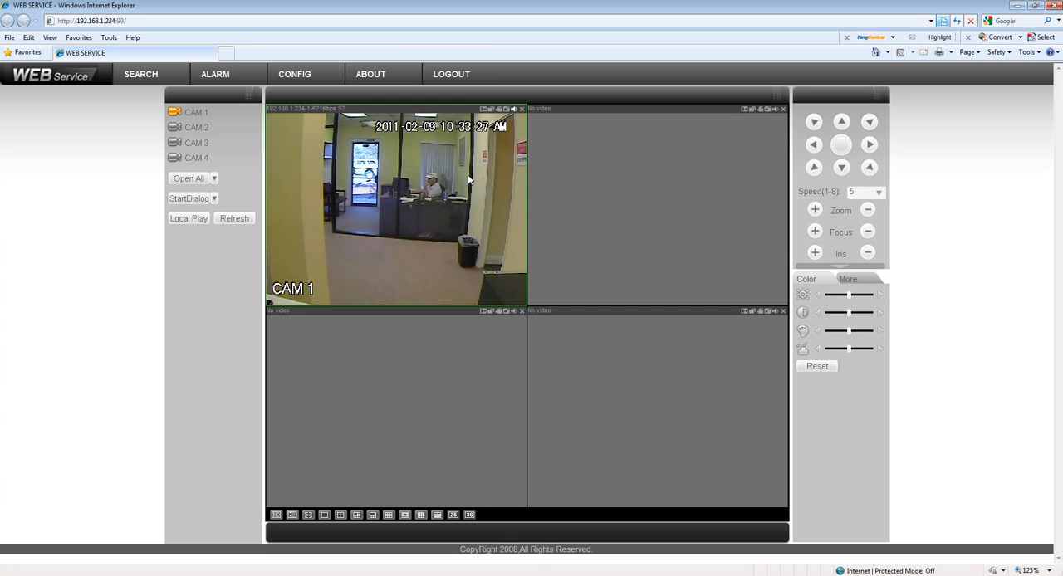
mouse_move(507, 168)
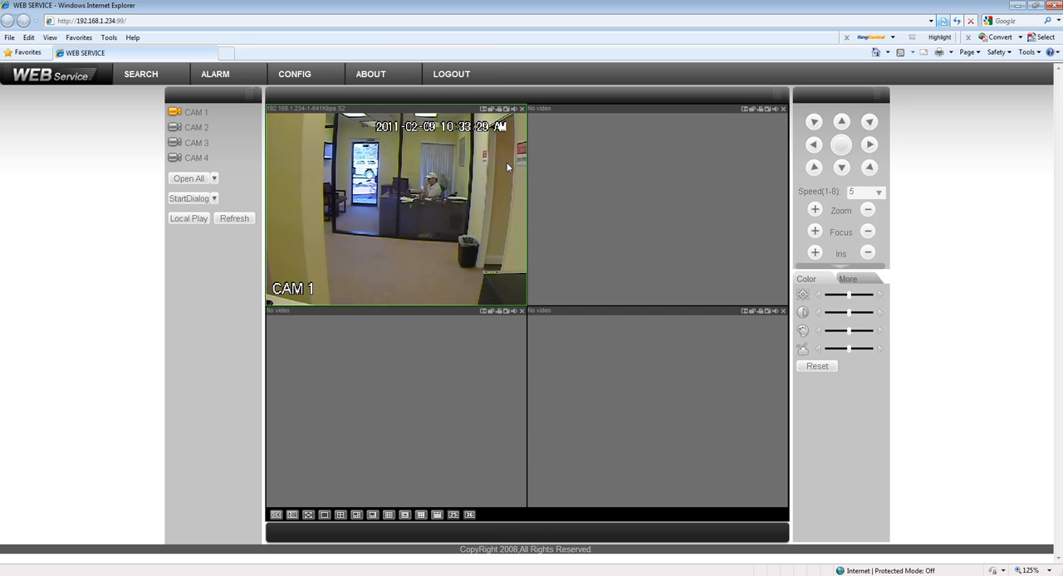